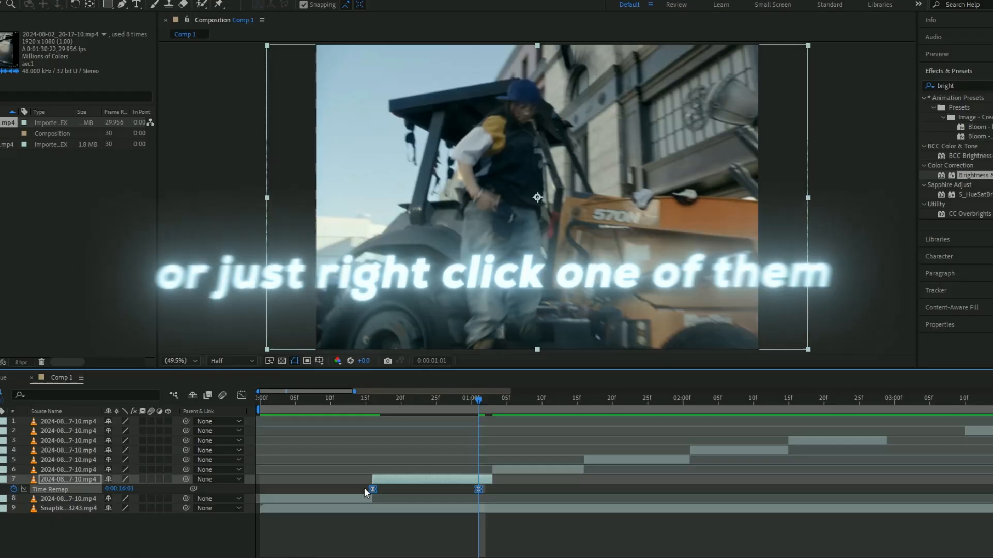
Ease the Time Remap keyframe and show the speed graph in the Graph Editor
right_click(373, 490)
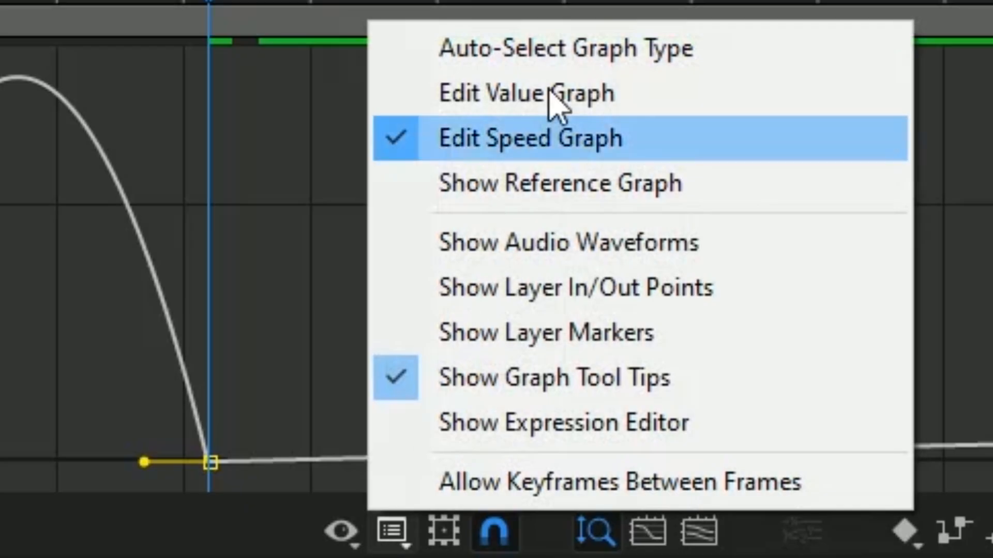
click(527, 92)
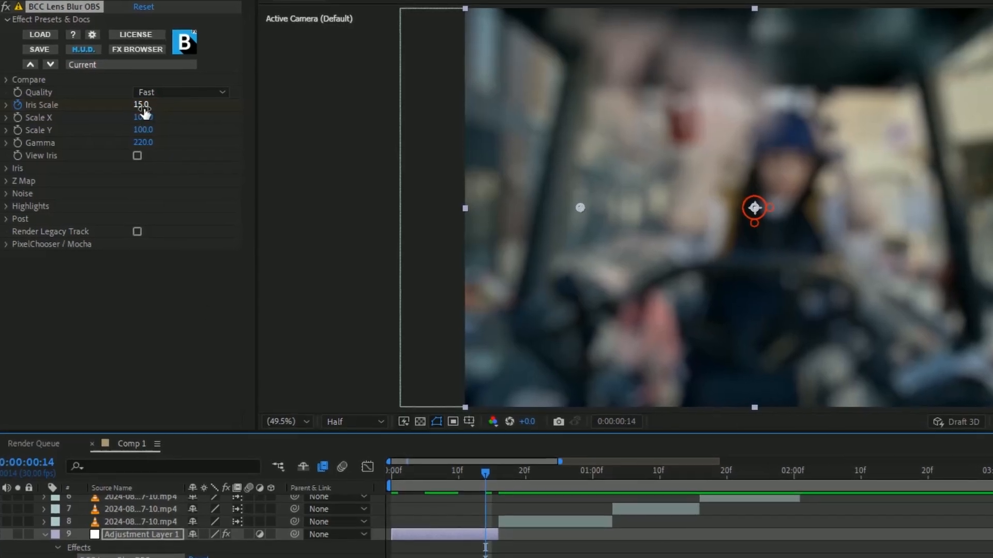
Scrub the BCC Lens Blur Iris Scale up to 15
drag(140, 105, 133, 104)
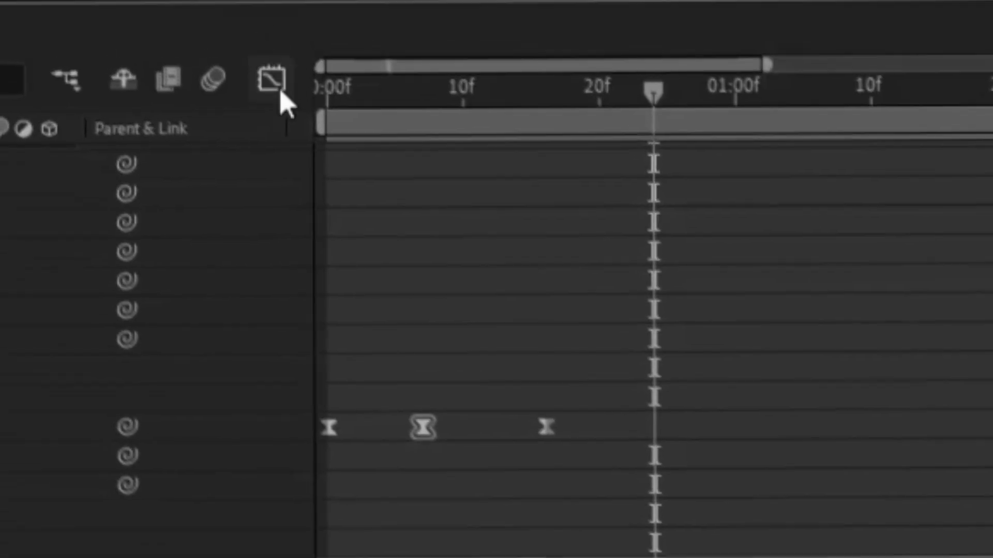
Toggle the Graph Editor view of the Brightness & Contrast keyframes
click(269, 78)
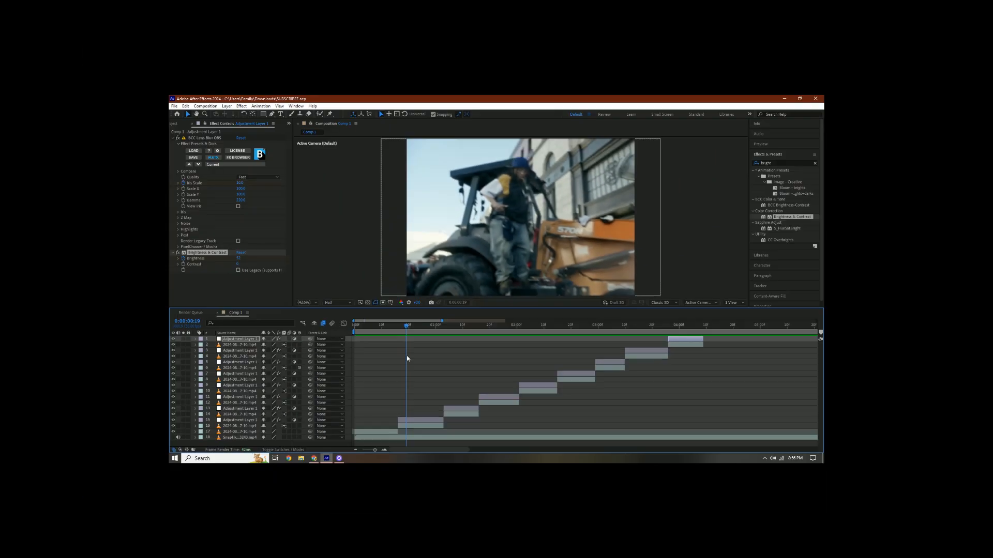
Search 'warp' in Effects & Presets and edit the Turbulent Displace Size
click(798, 98)
text(echo)
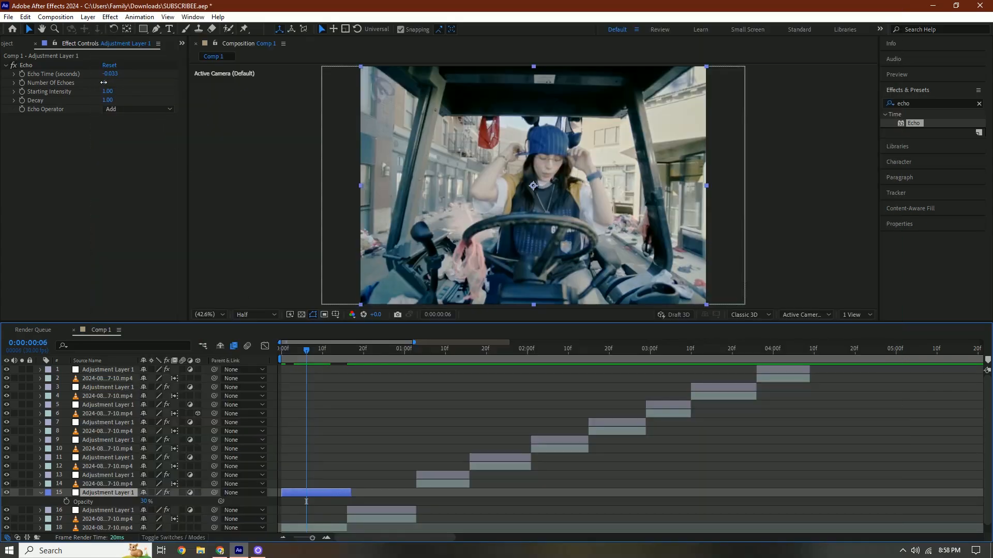
text(warp)
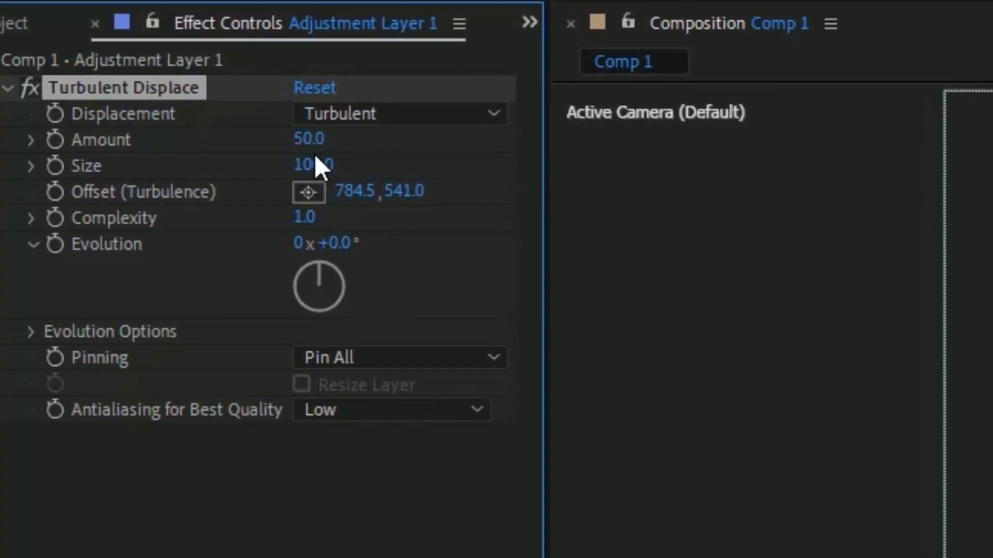
click(398, 114)
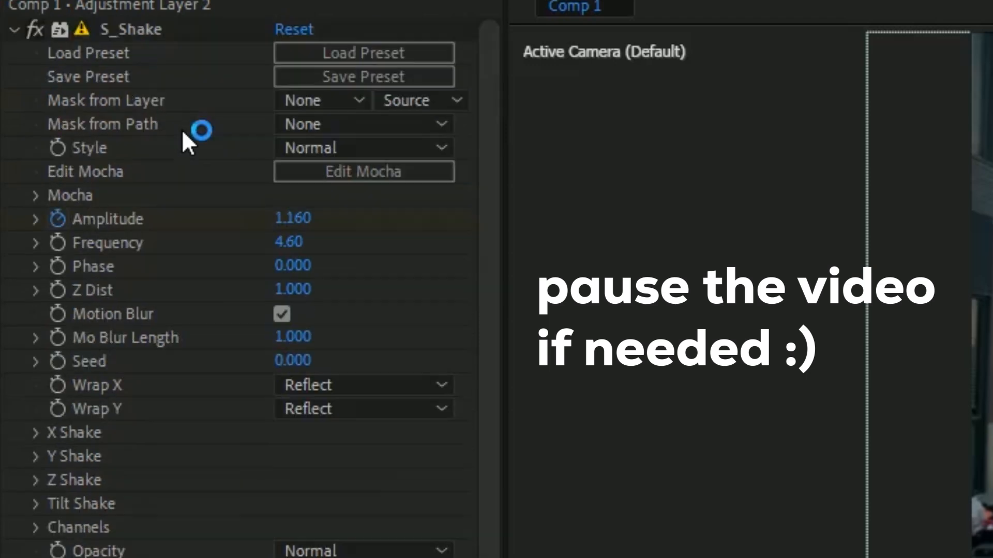
mouse_move(113, 269)
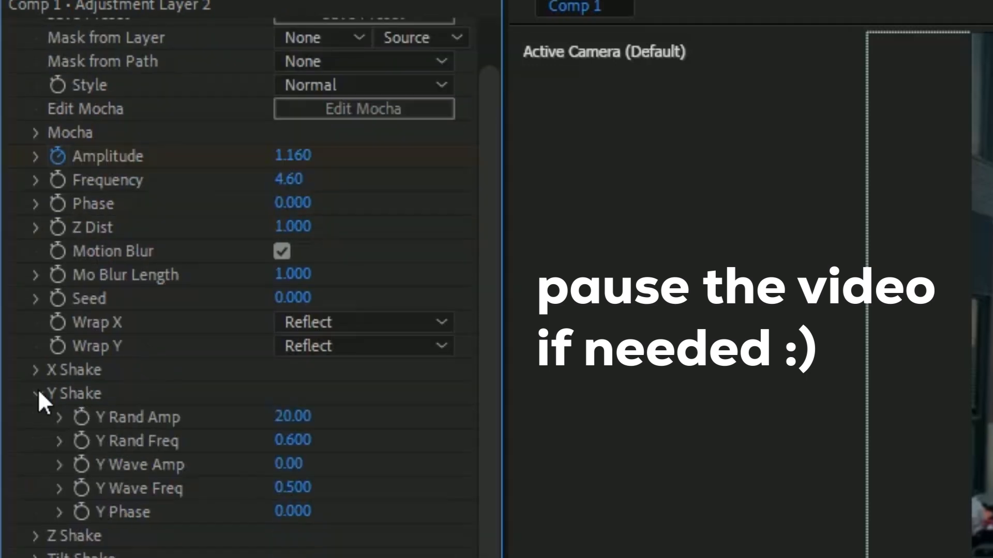
Expand S_Shake's Y Shake settings and Twitch 3's Enable options to tick Slide
click(37, 370)
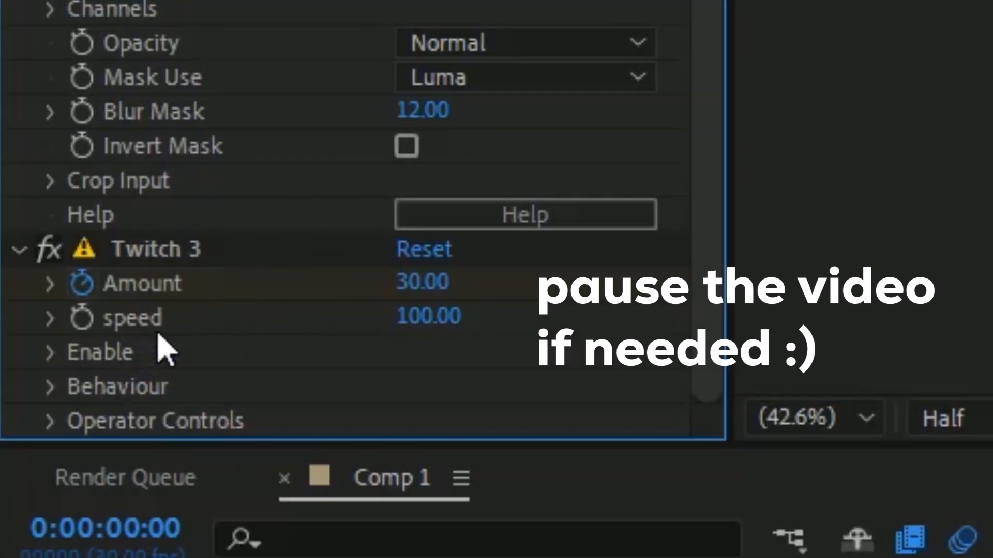
click(50, 352)
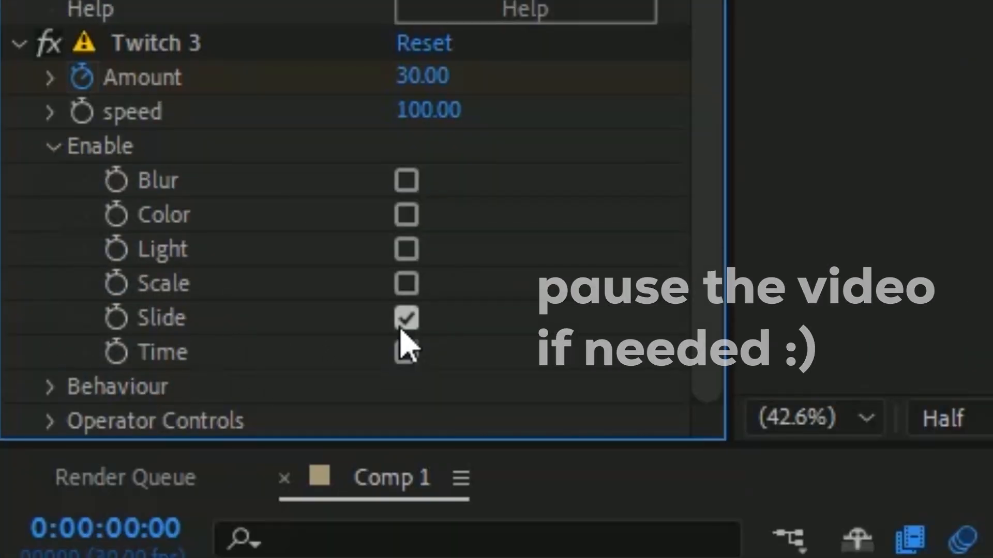